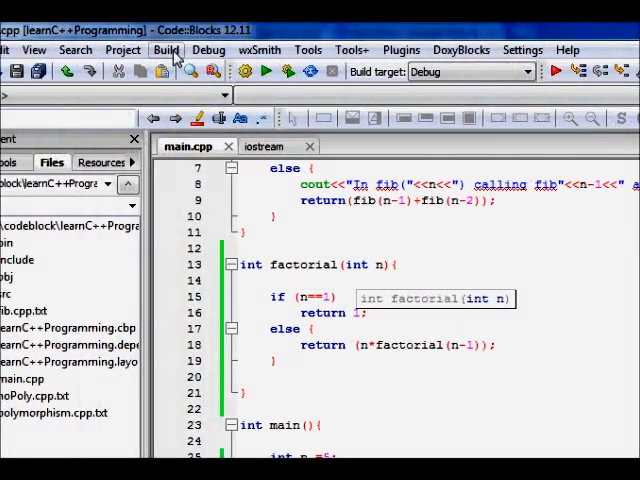
Launch the factorial program under the debugger via Debug > Start / Continue
click(208, 50)
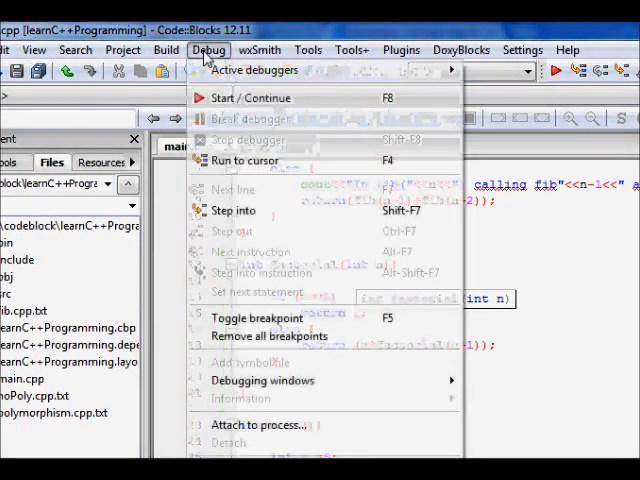
click(249, 97)
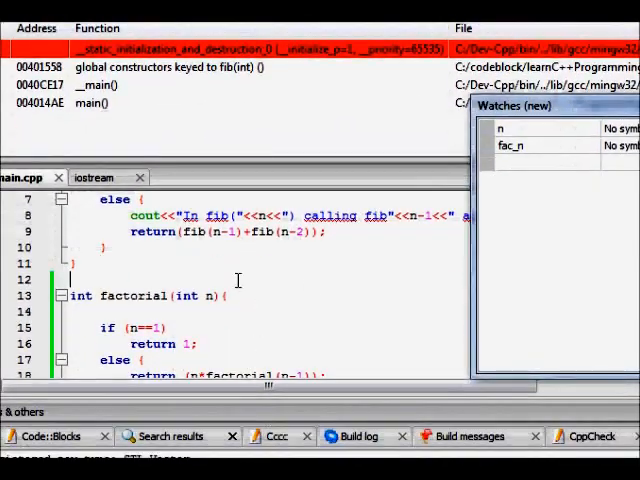
Scroll down in main and execute the next line toward the factorial(n=5) call
scroll(down, 3)
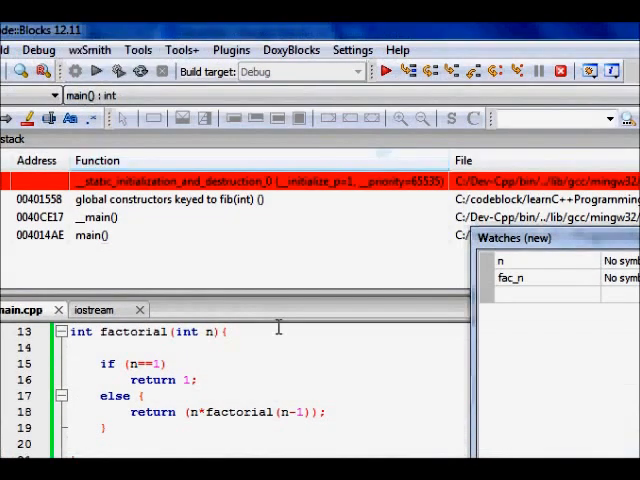
scroll(down, 3)
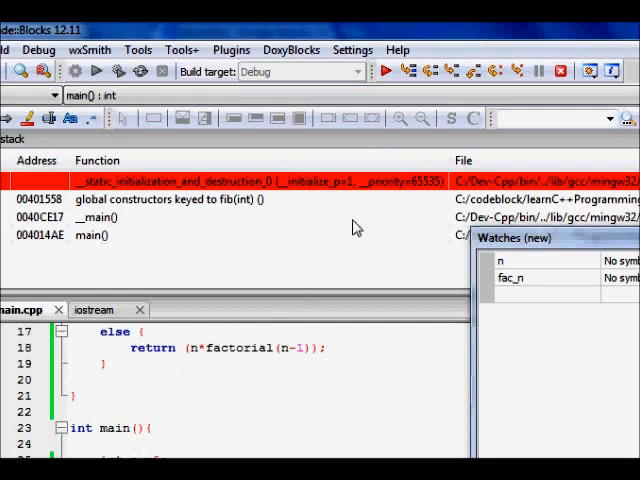
mouse_move(428, 71)
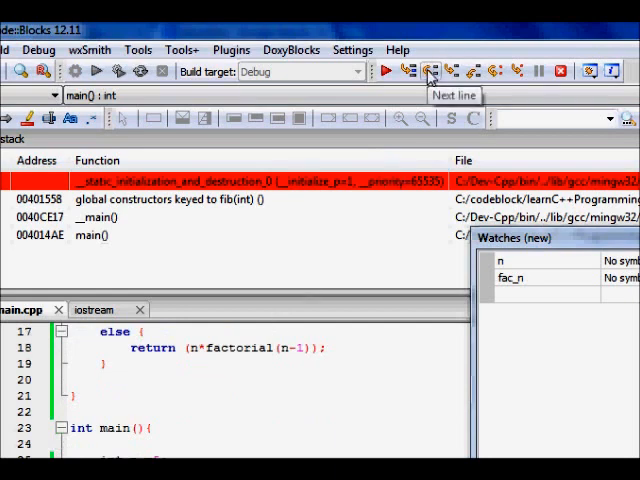
click(430, 70)
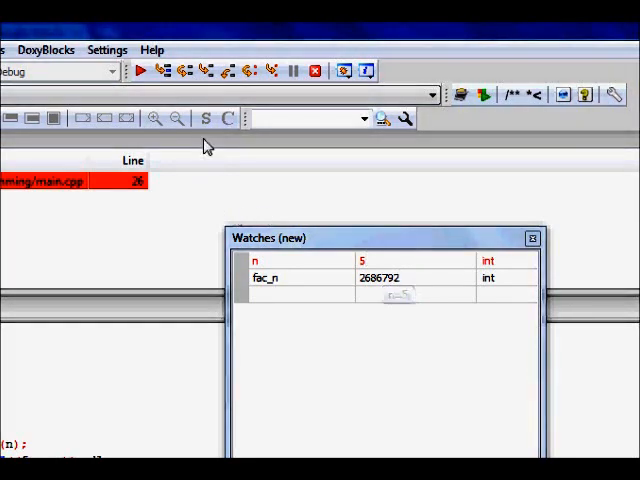
mouse_move(207, 70)
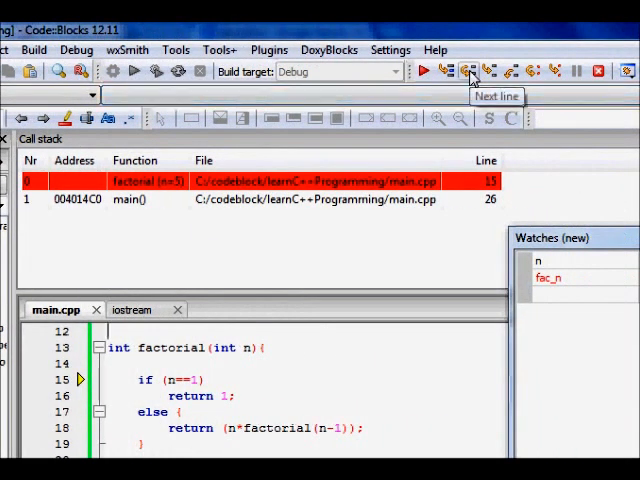
Step through the recursive factorial calls for n=5, 4, 3 and 2 toward n=1
click(469, 70)
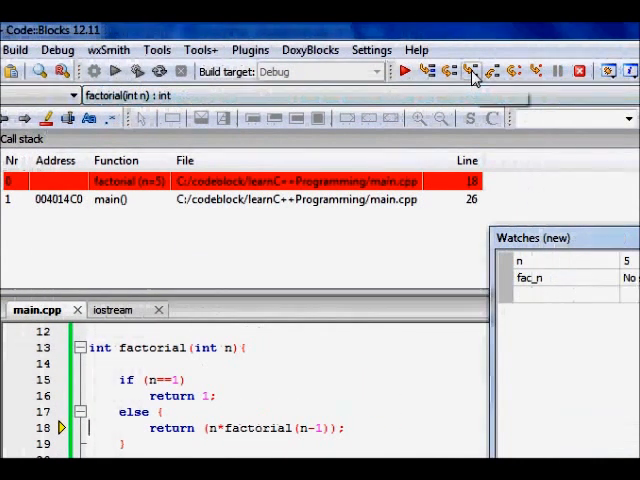
click(472, 71)
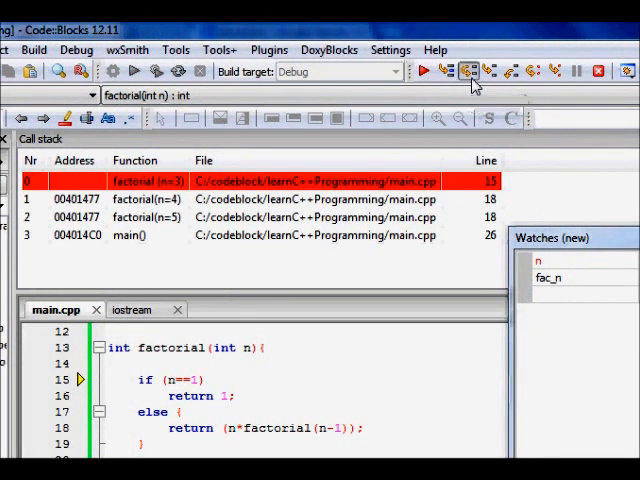
click(470, 71)
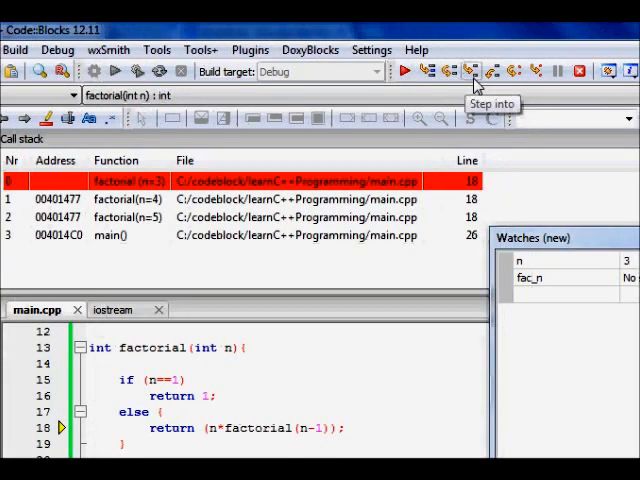
click(472, 71)
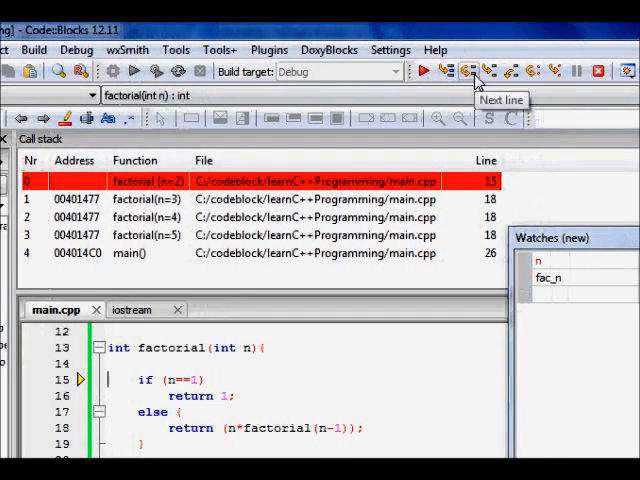
click(470, 71)
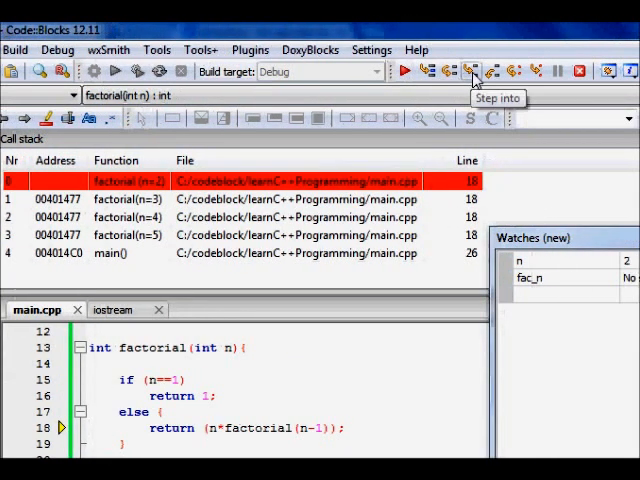
click(474, 71)
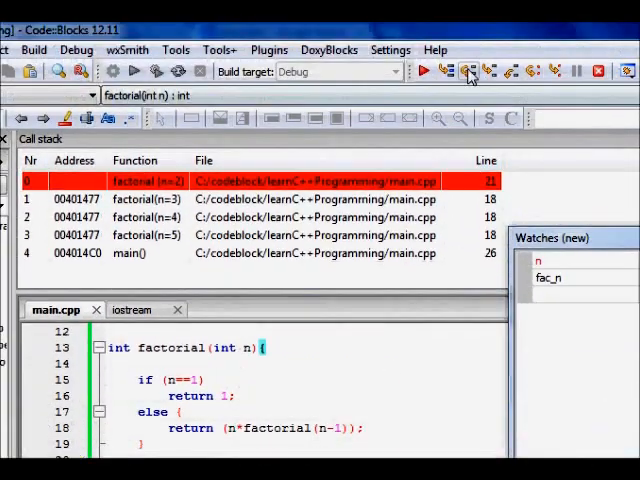
Return from the factorial(2), factorial(3) and factorial(5) frames back to main
click(469, 70)
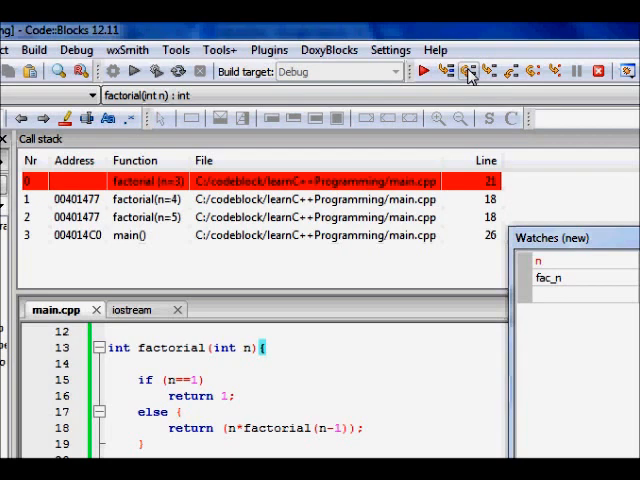
click(469, 71)
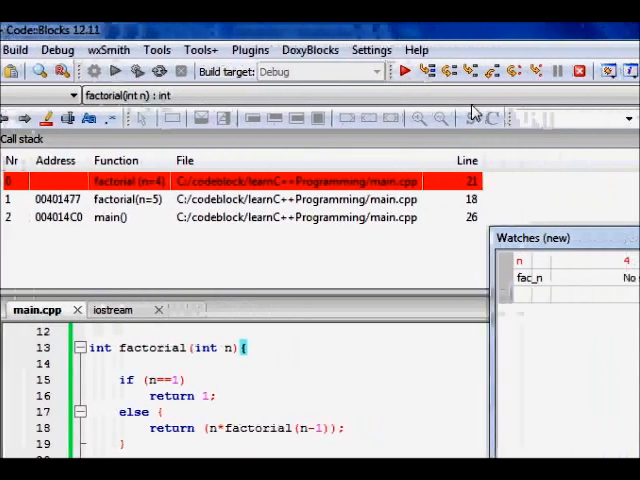
mouse_move(449, 71)
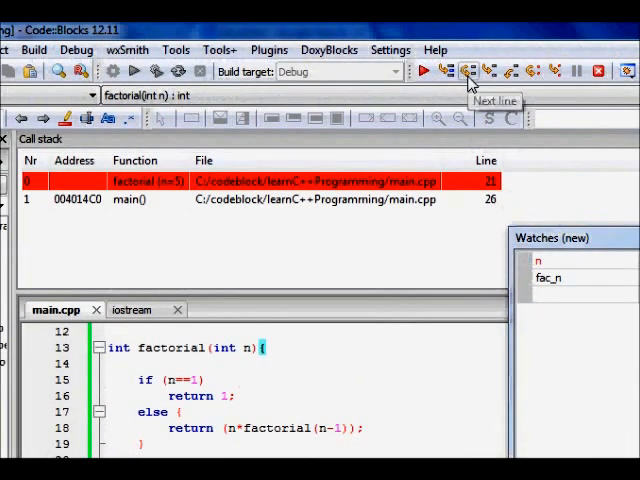
click(469, 71)
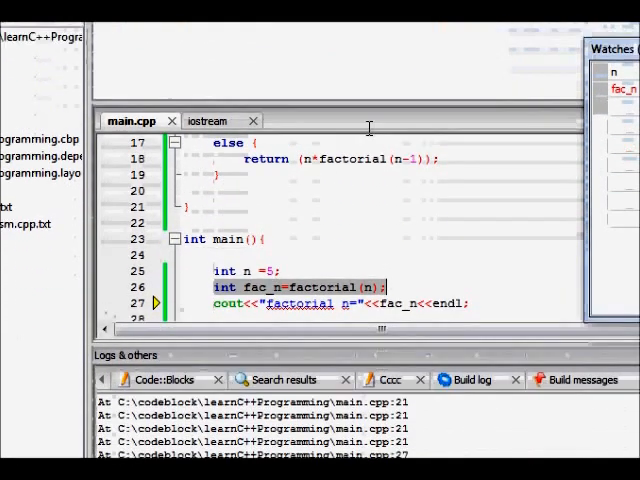
Execute past line 26 so the watches show fac_n = 120
click(483, 70)
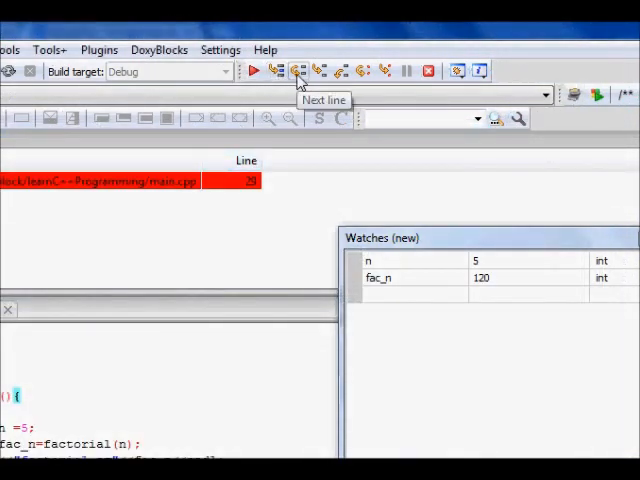
click(298, 71)
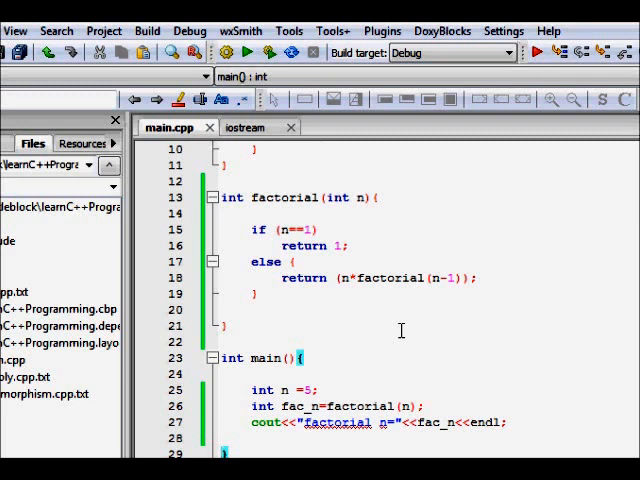
Highlight the base-case condition if (n==1) in the factorial source
drag(290, 230, 310, 246)
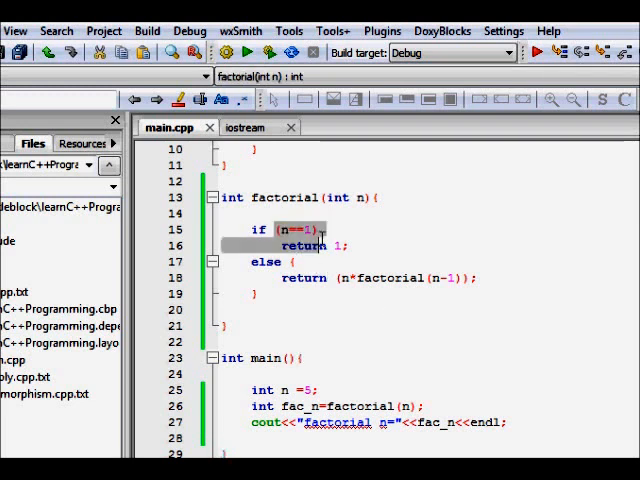